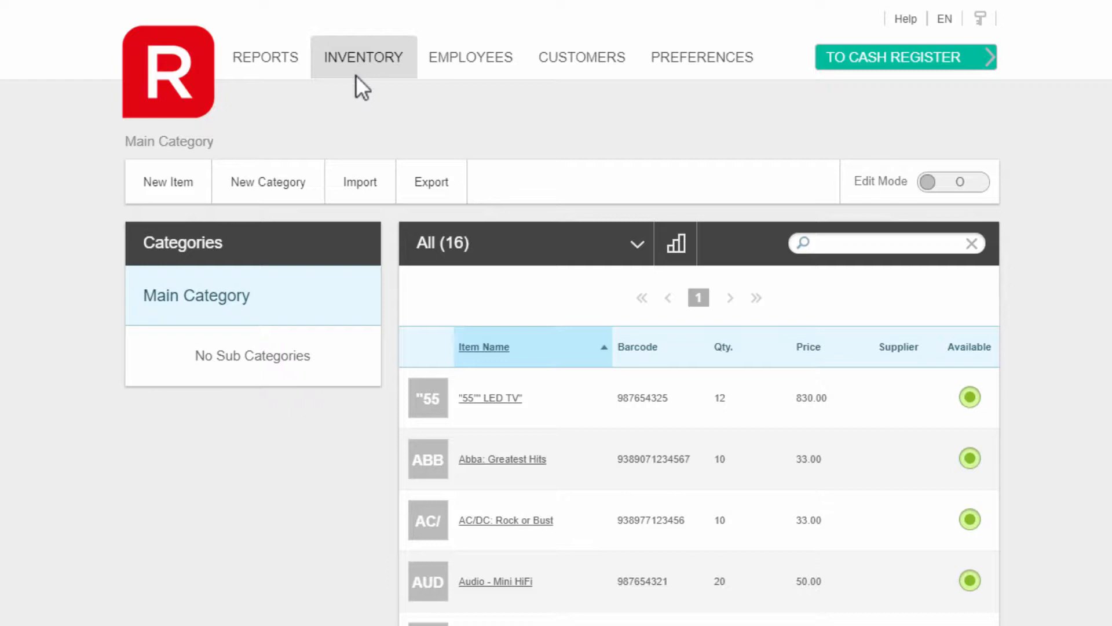
mouse_move(168, 182)
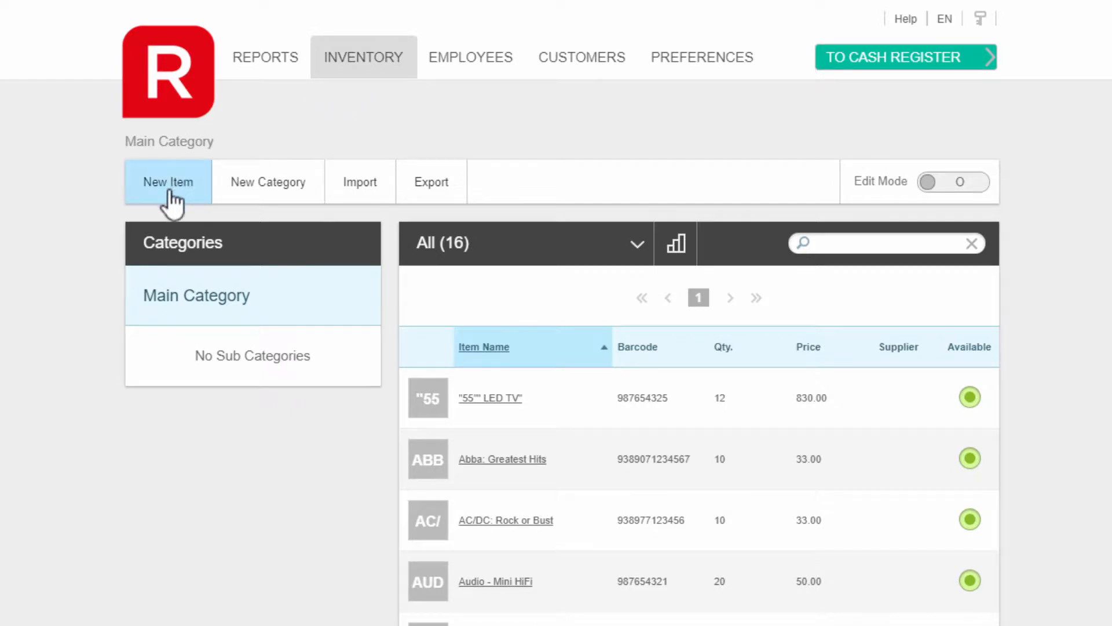
mouse_move(268, 182)
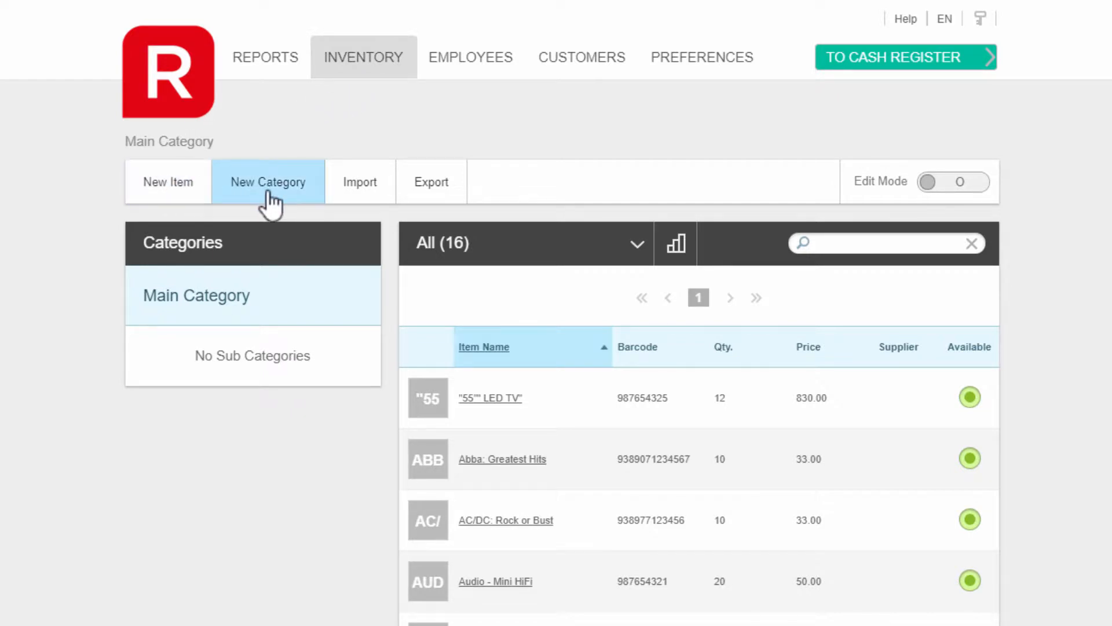
mouse_move(359, 182)
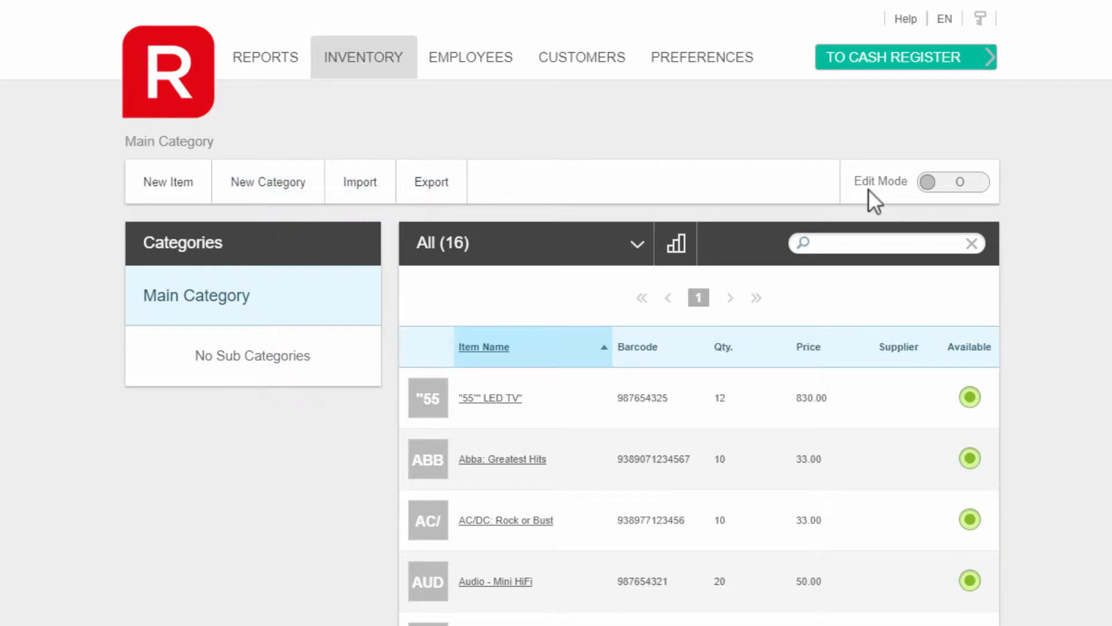
Enable Edit Mode on the inventory list so quantities and prices become editable
left_click(952, 182)
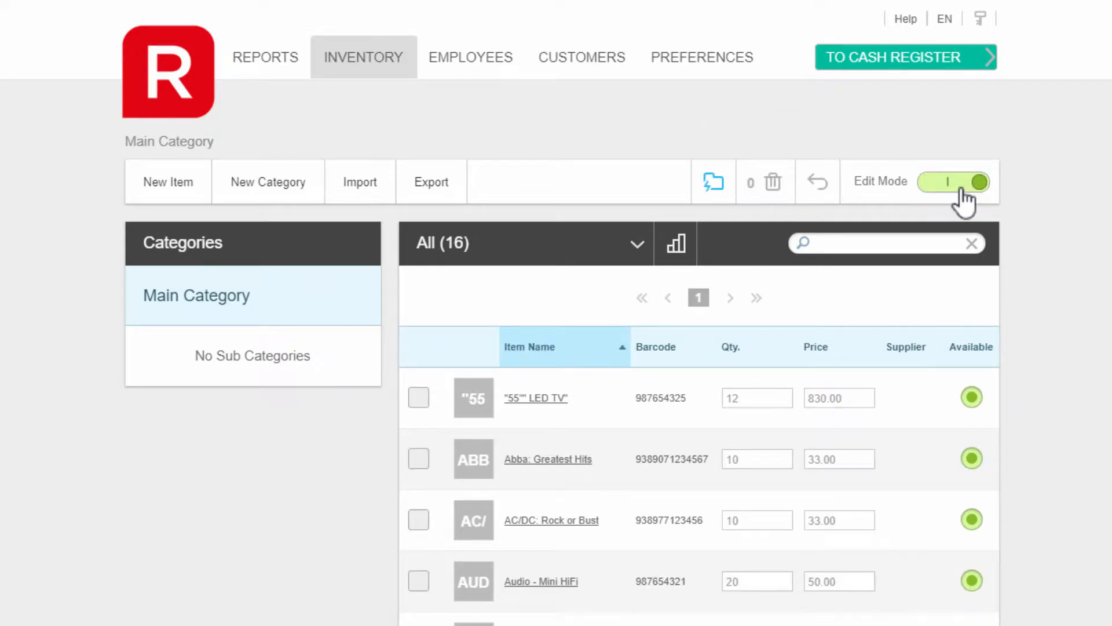
mouse_move(773, 182)
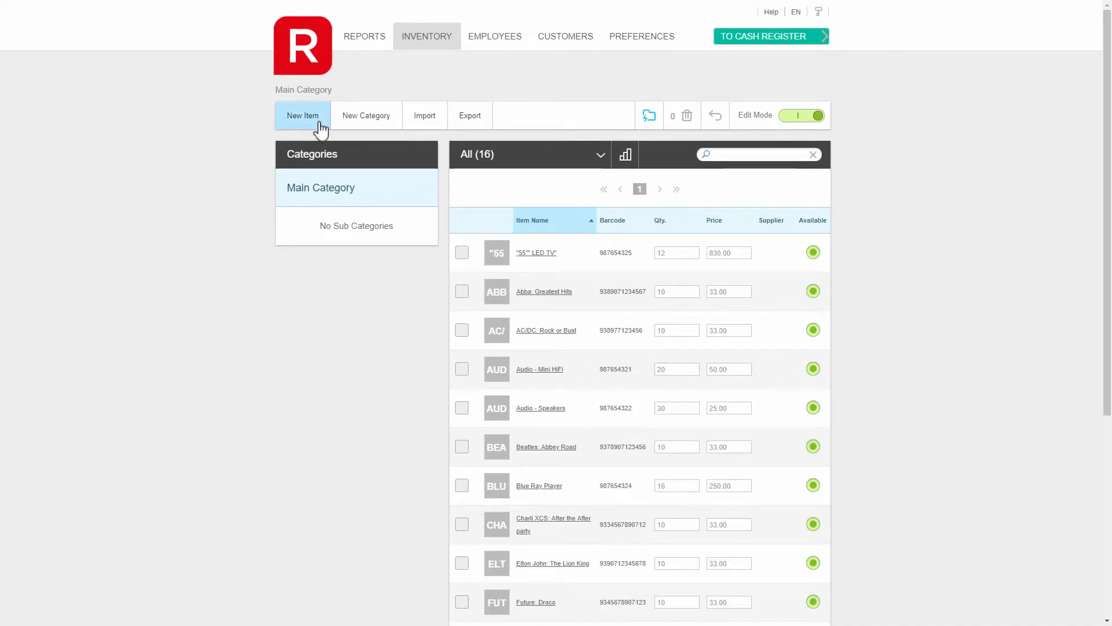
left_click(302, 114)
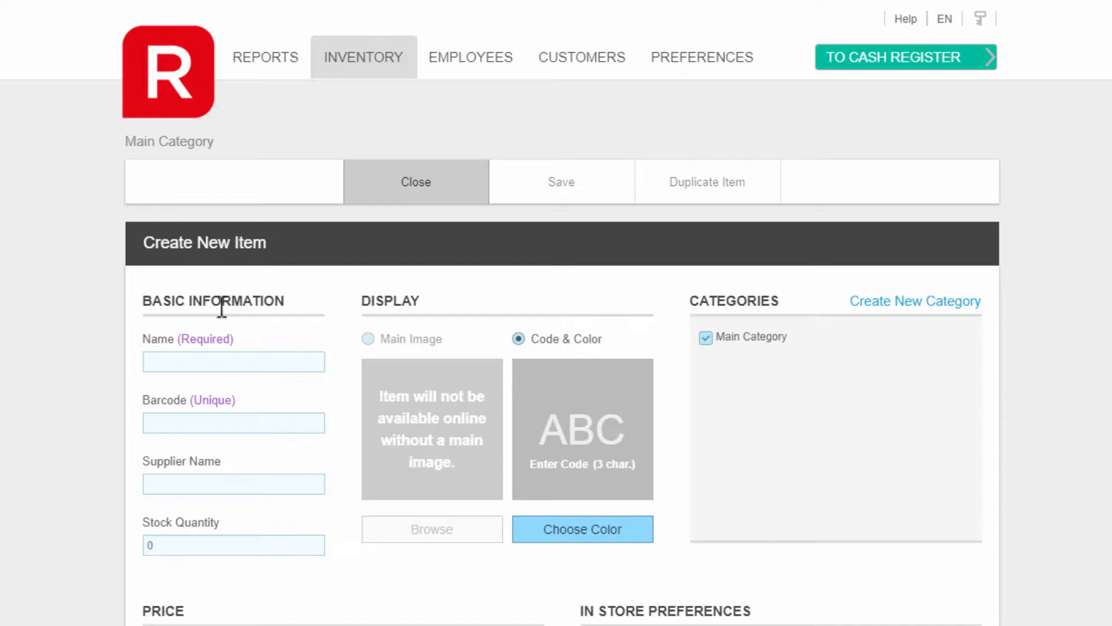
left_click(233, 361)
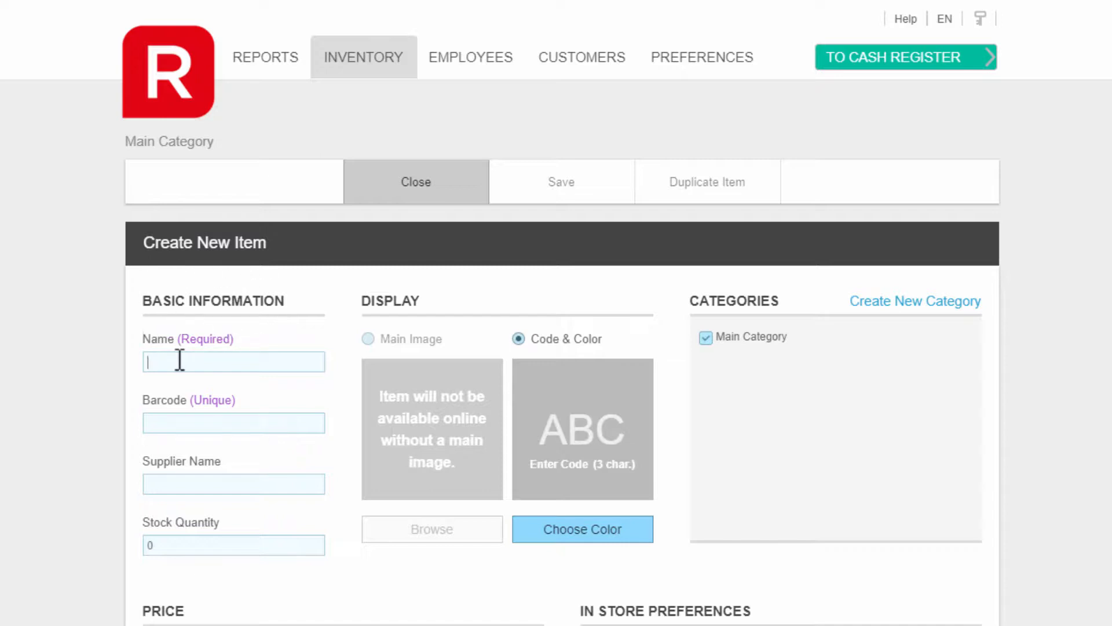
type("Ed")
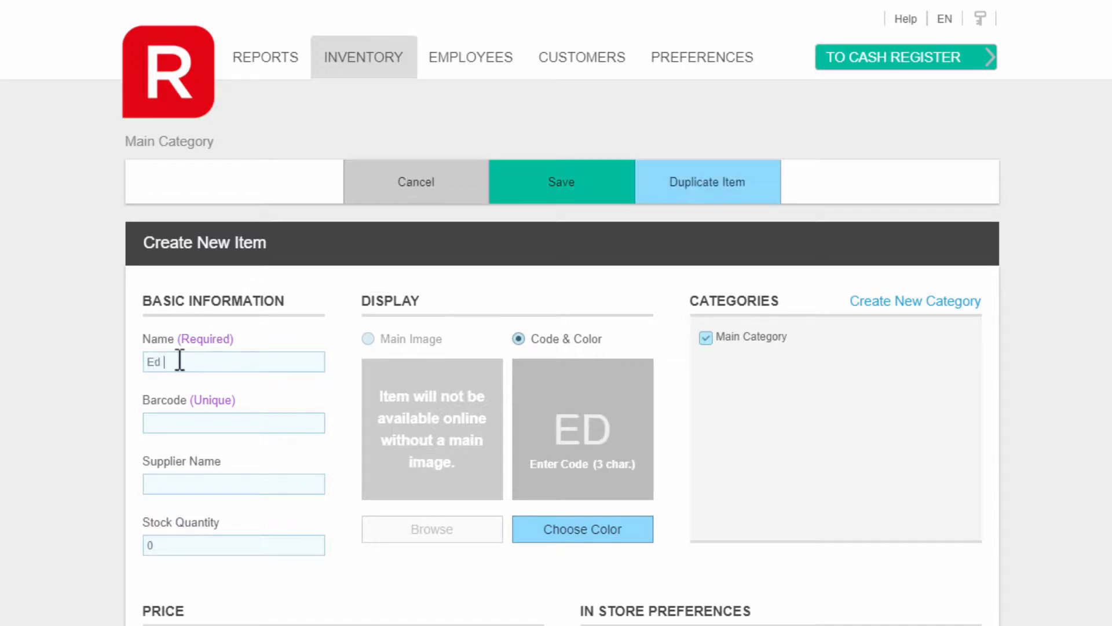
type("Sheeran: Divi")
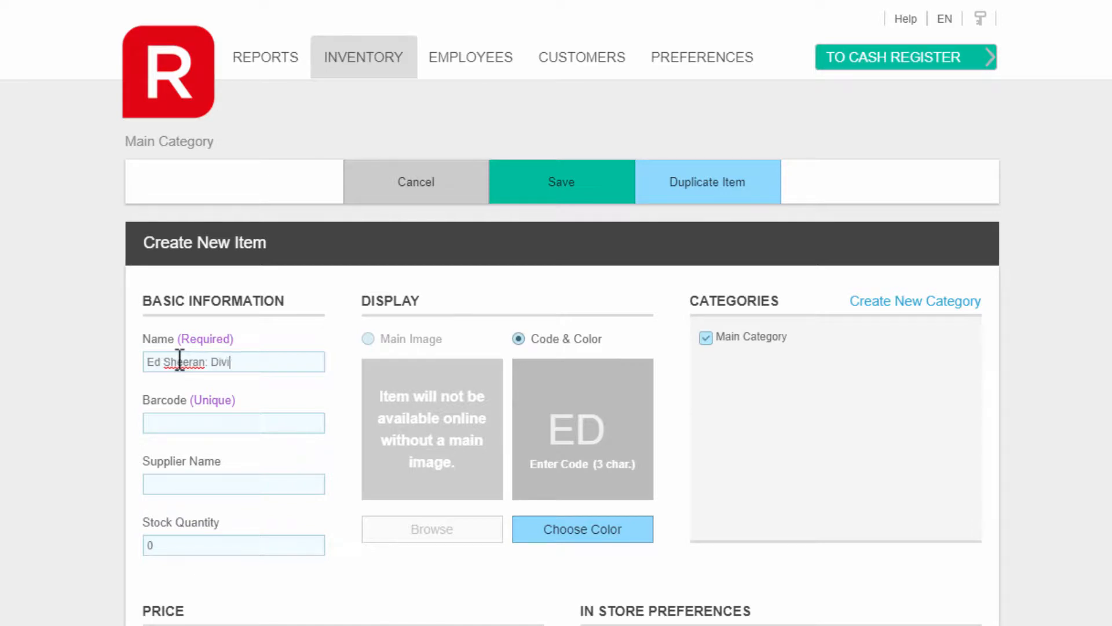
type("de")
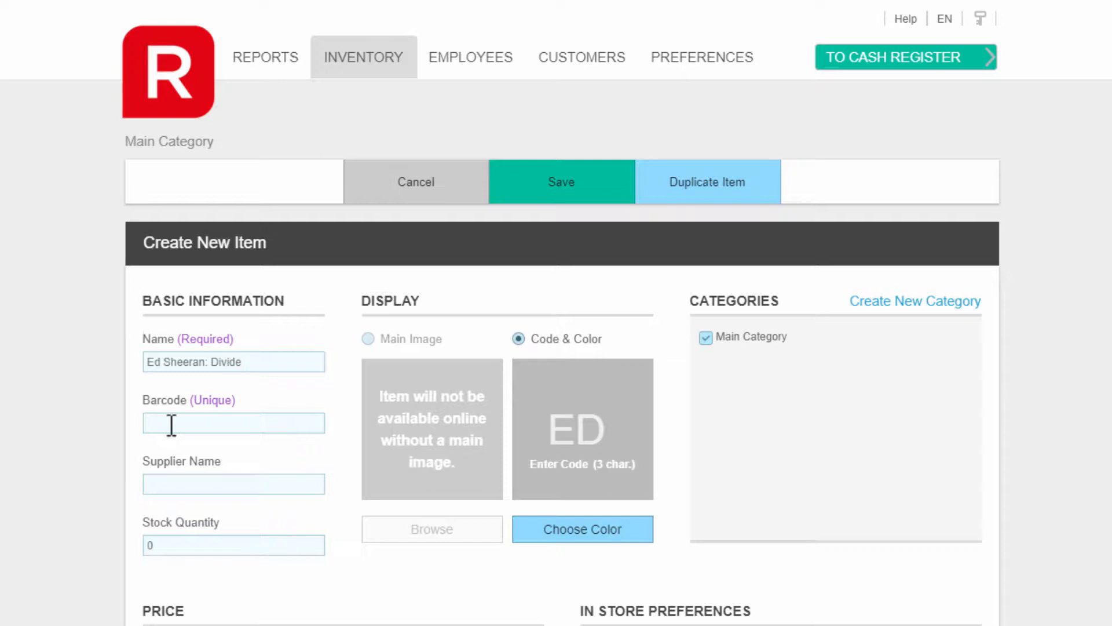
type("9654123789")
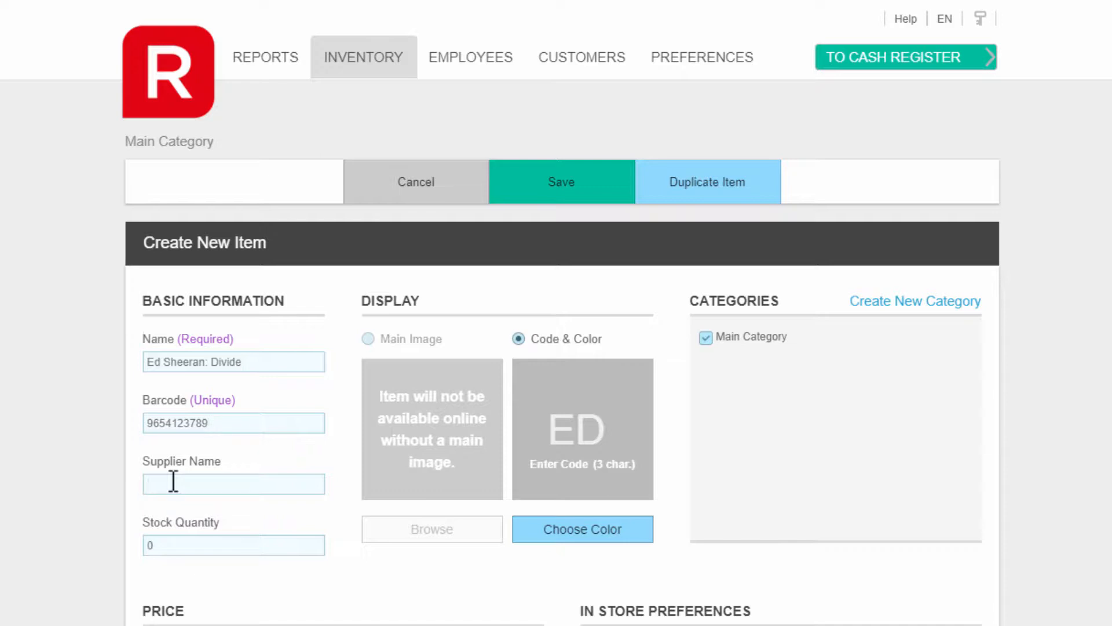
Set the new item's stock quantity to 10
left_click(233, 544)
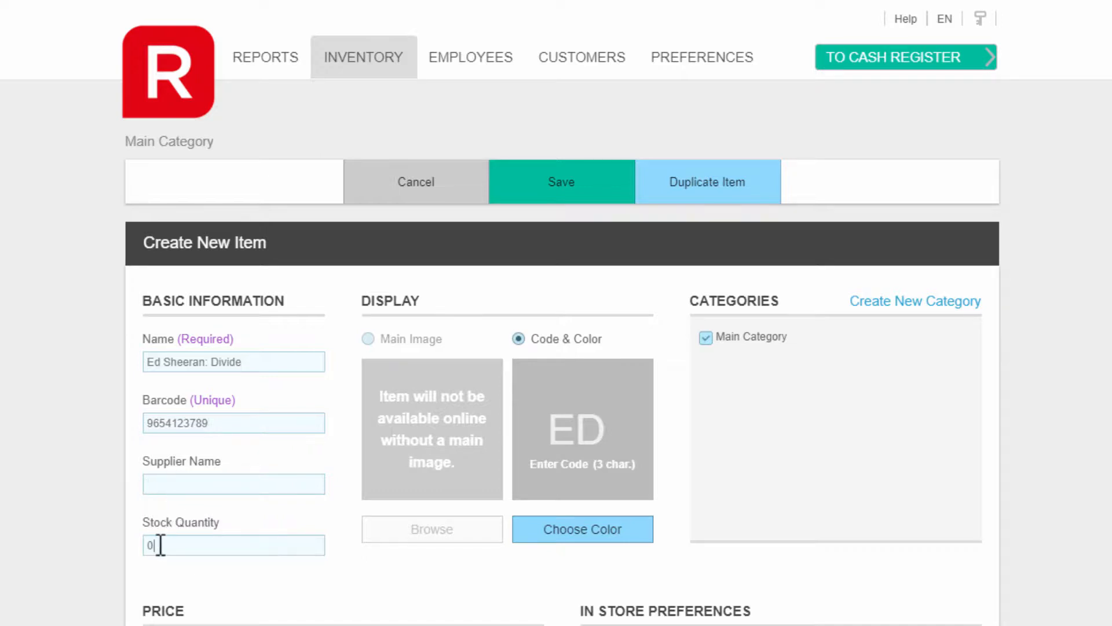
type("10")
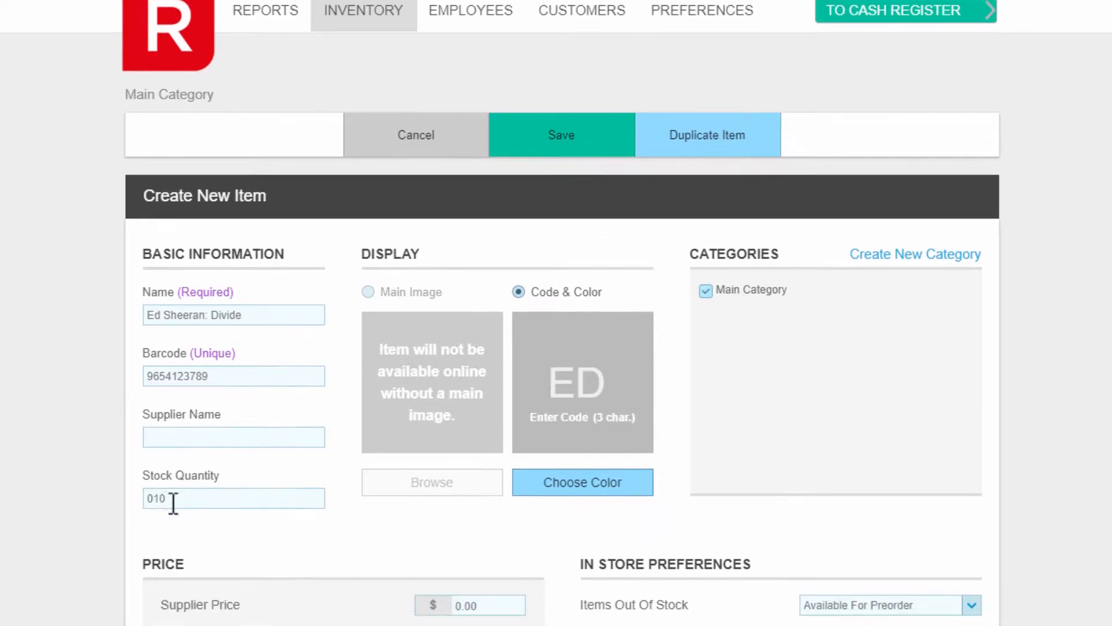
Set 100% markup on the 15.00 supplier price, giving a 30.00 selling price
scroll("down", 3)
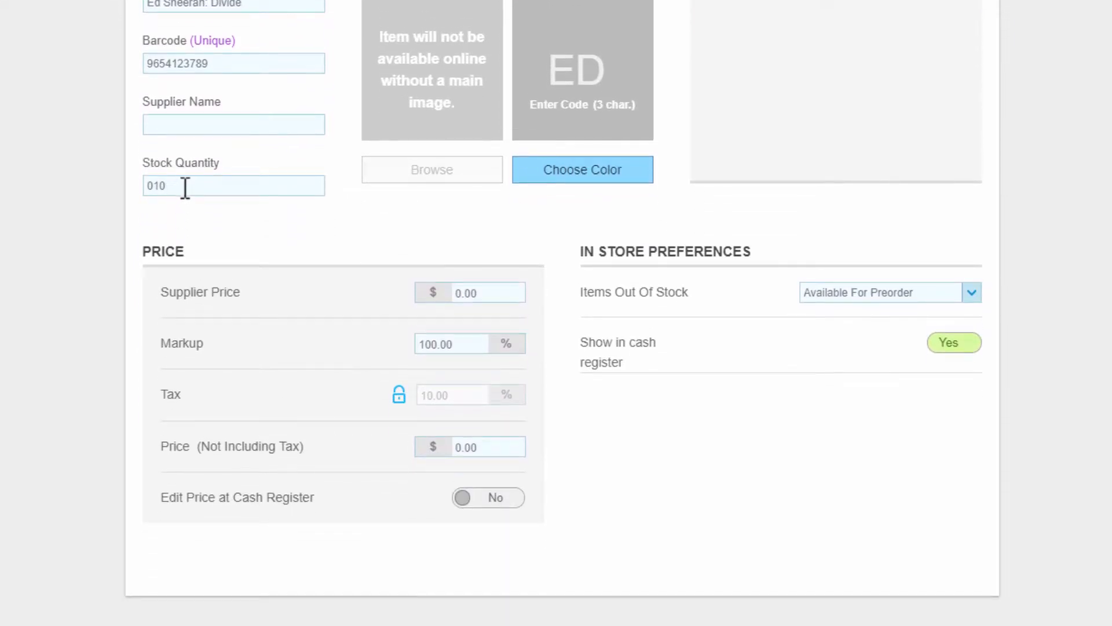
mouse_move(197, 267)
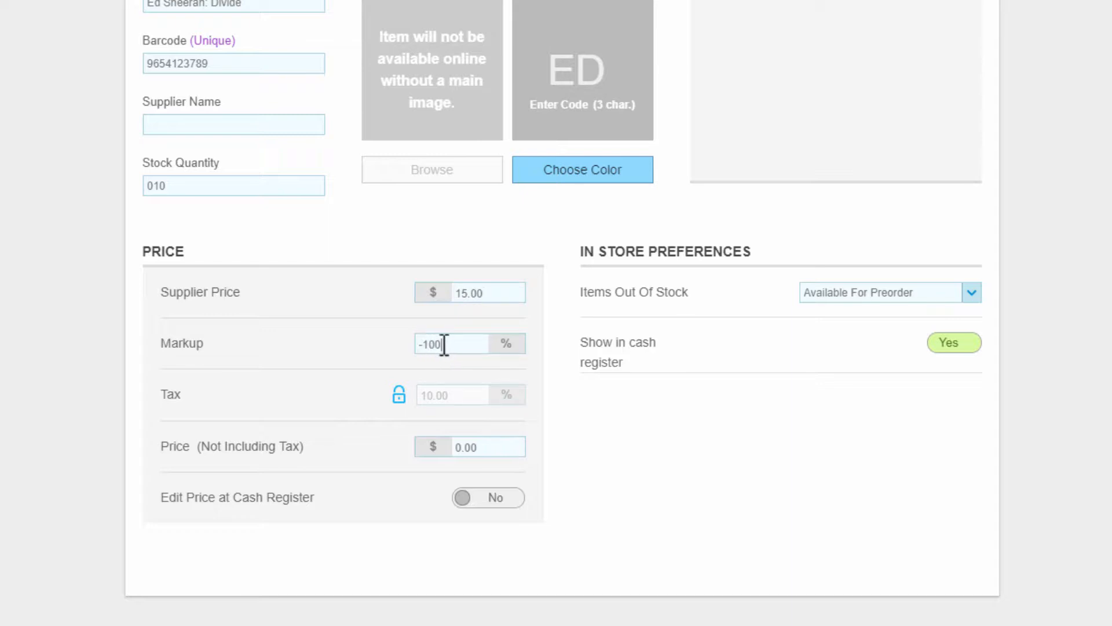
type("100")
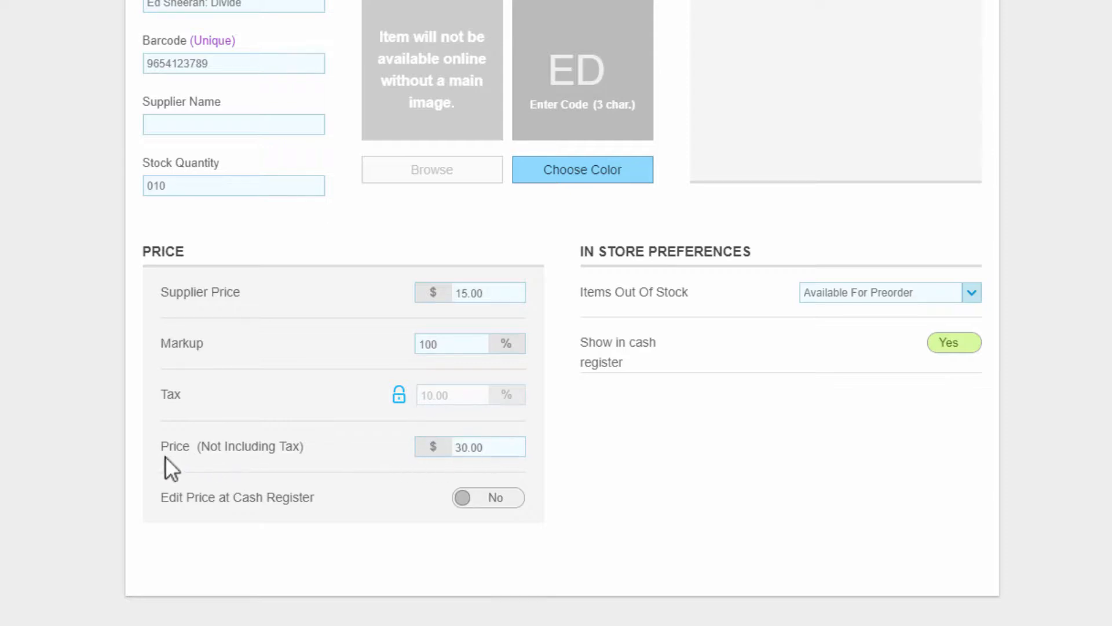
mouse_move(502, 475)
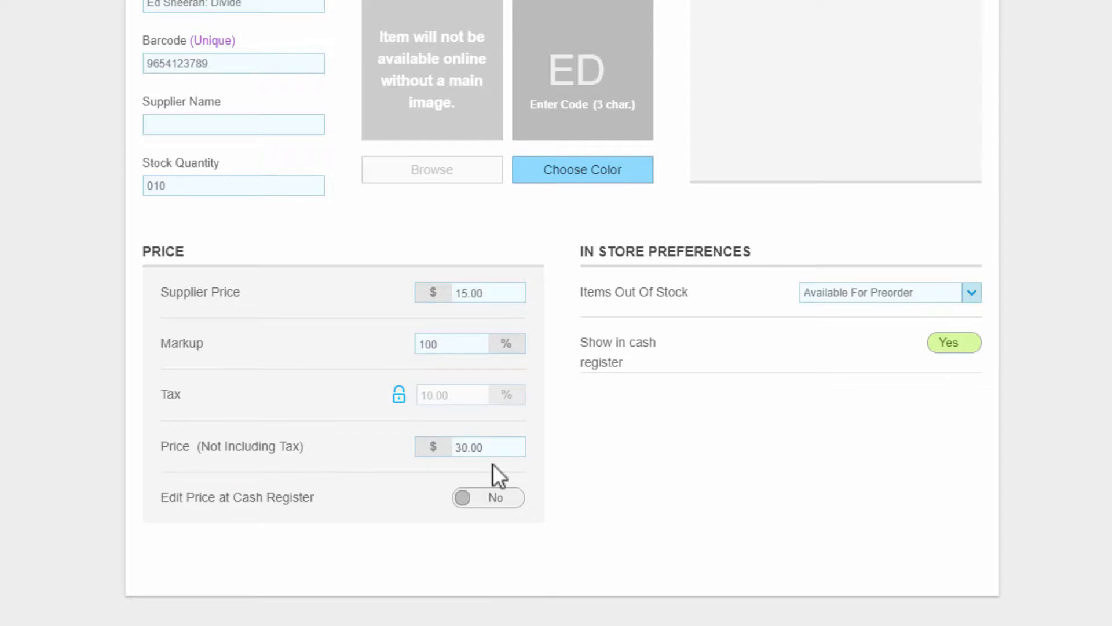
triple_click(488, 448)
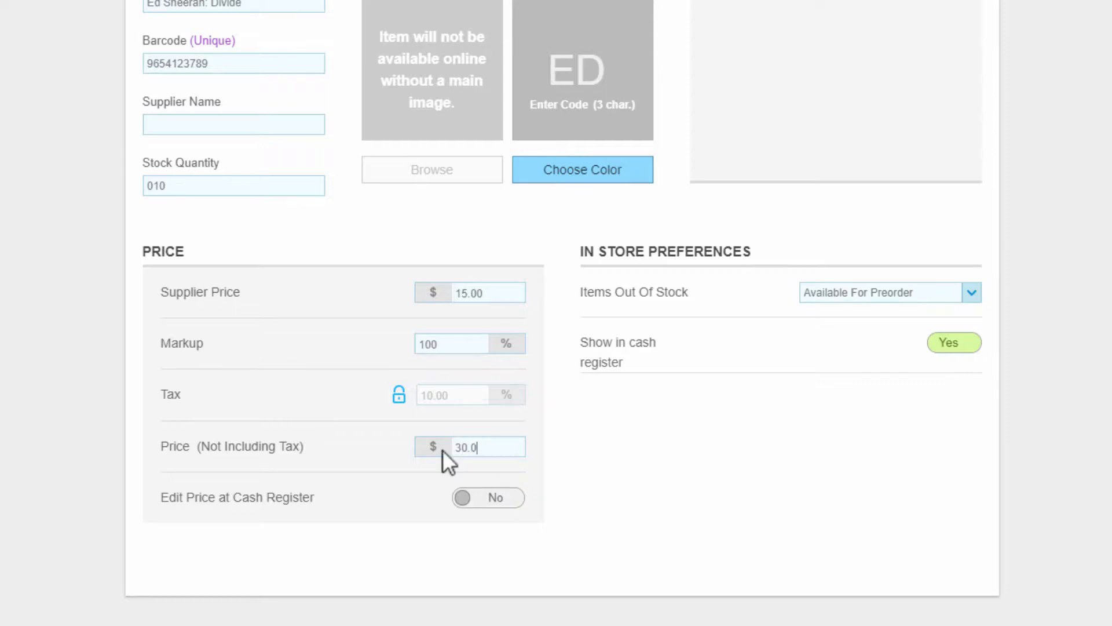
type("0")
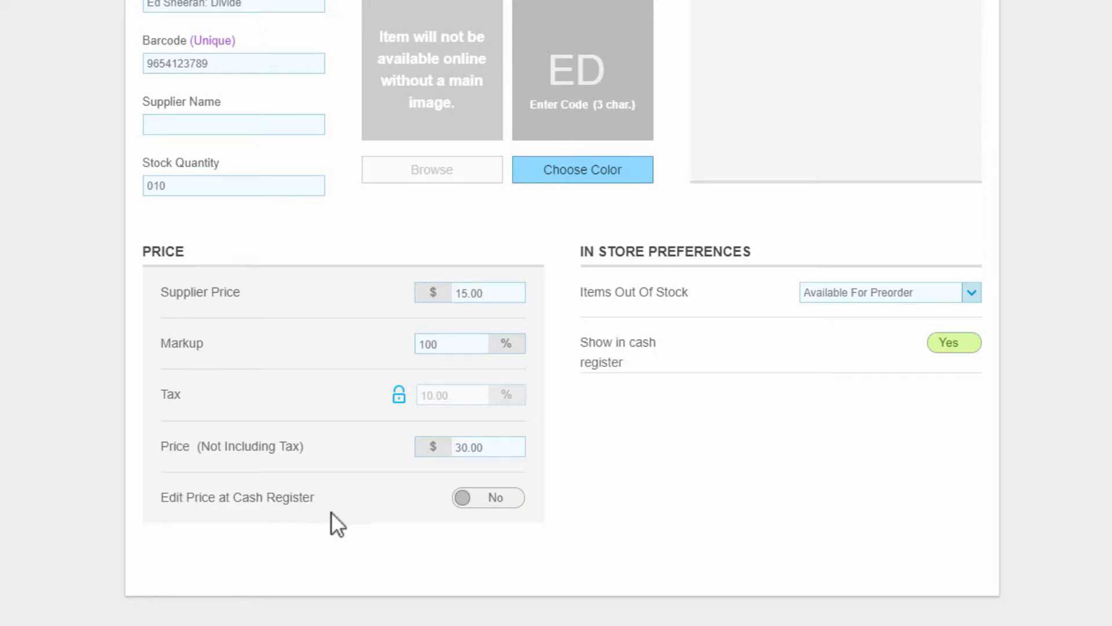
Set Edit Price at Cash Register to No
left_click(487, 497)
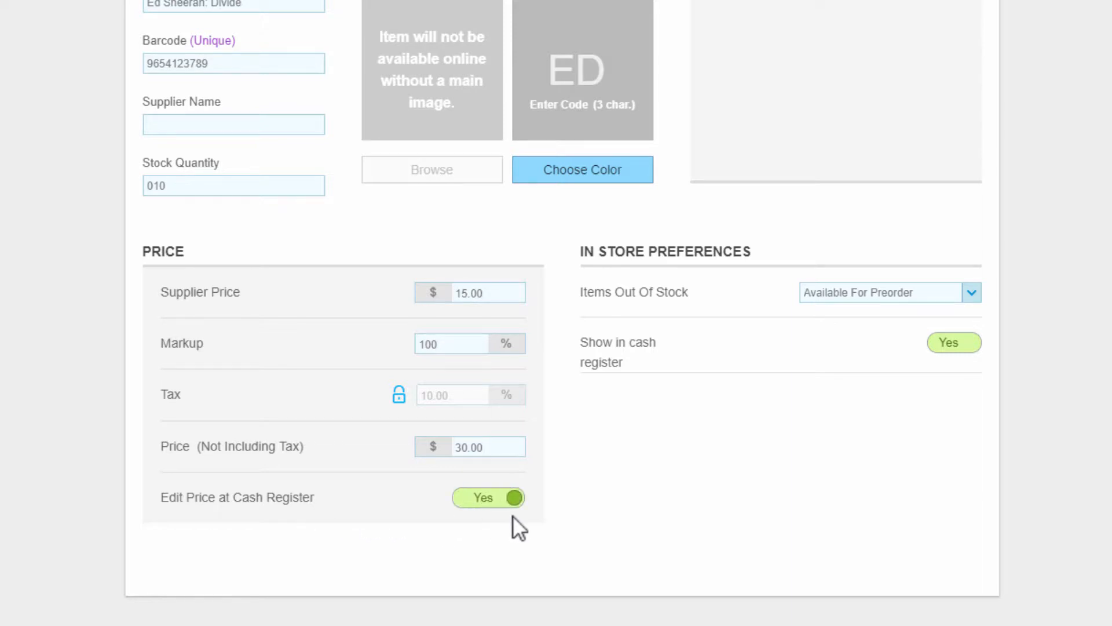
mouse_move(488, 514)
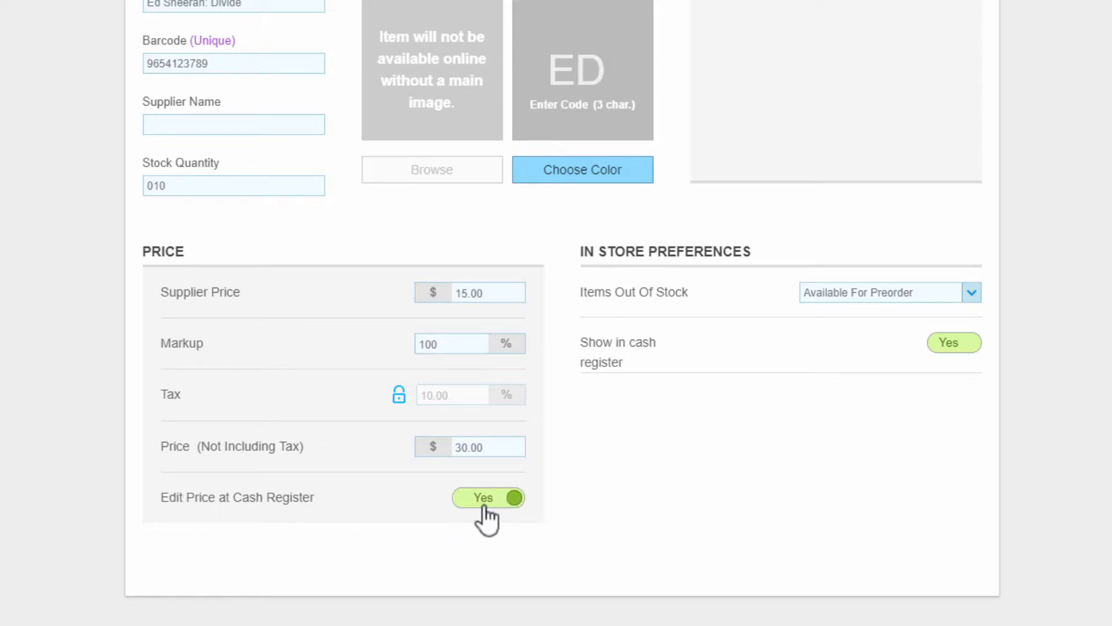
left_click(488, 497)
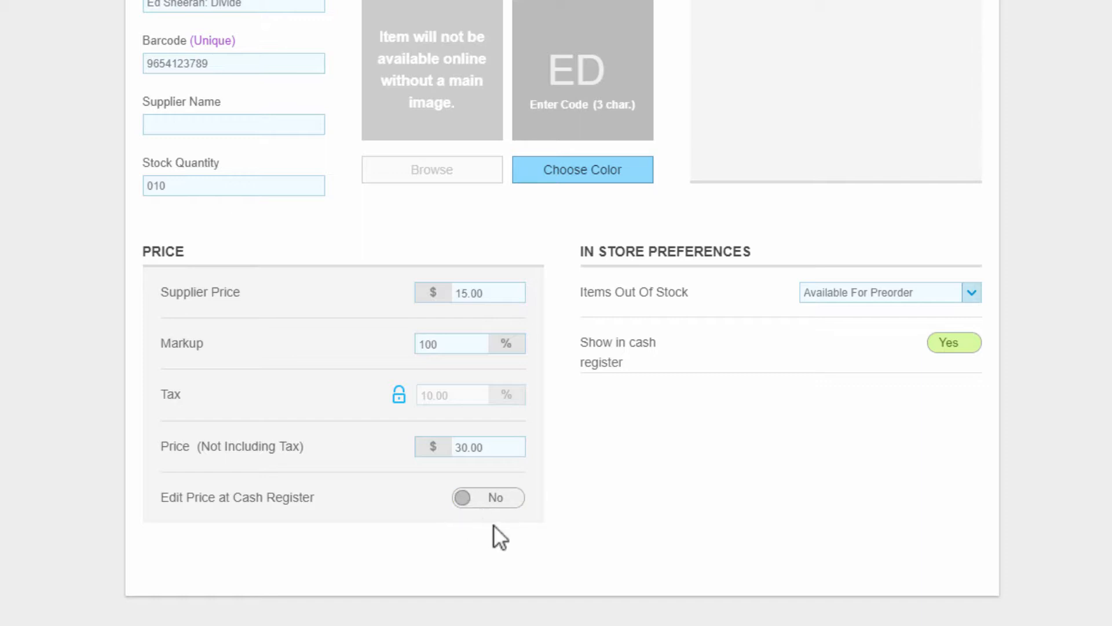
mouse_move(678, 275)
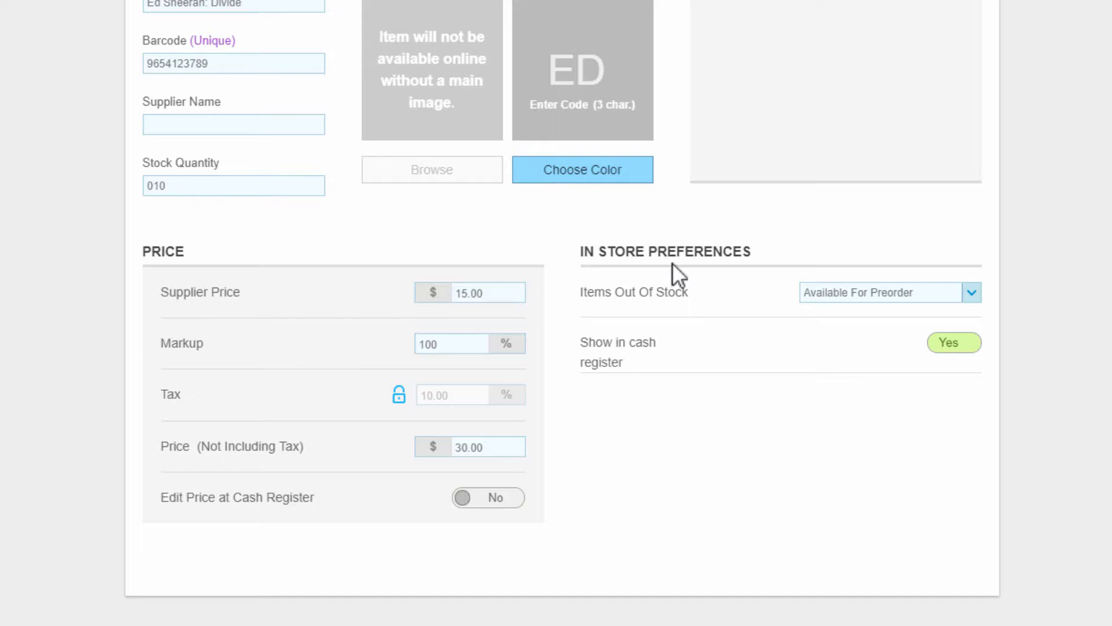
mouse_move(639, 297)
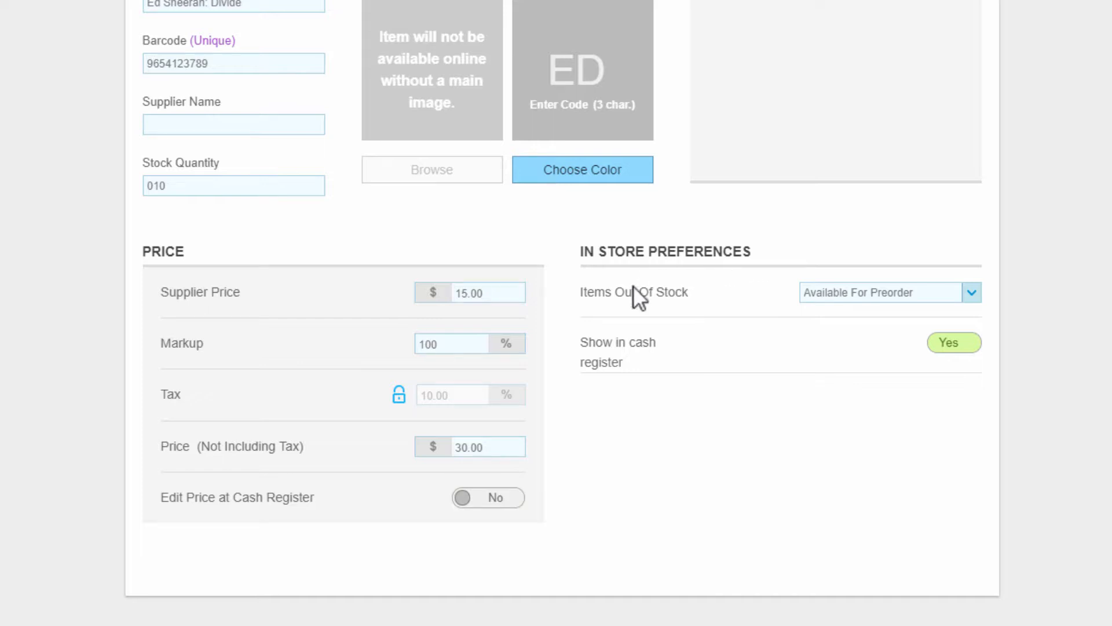
mouse_move(640, 317)
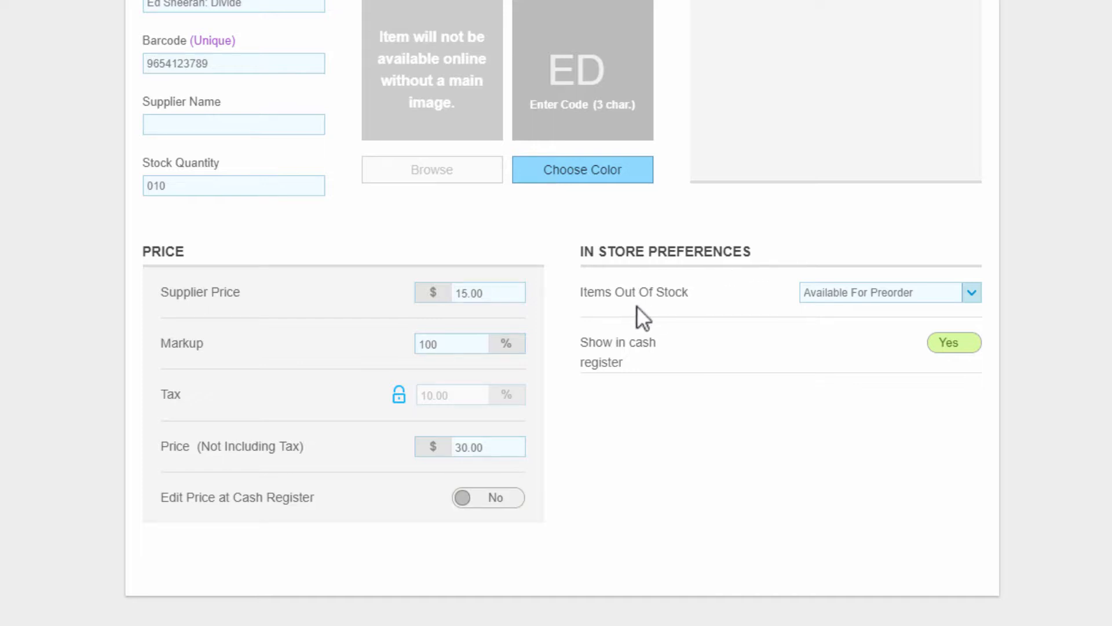
left_click(889, 291)
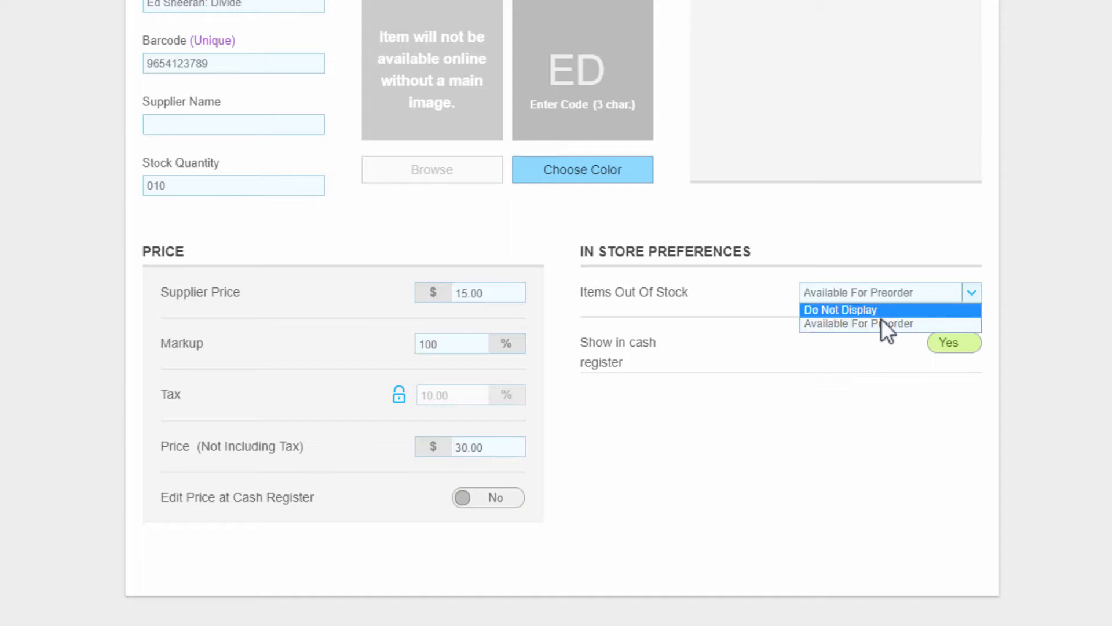
left_click(857, 324)
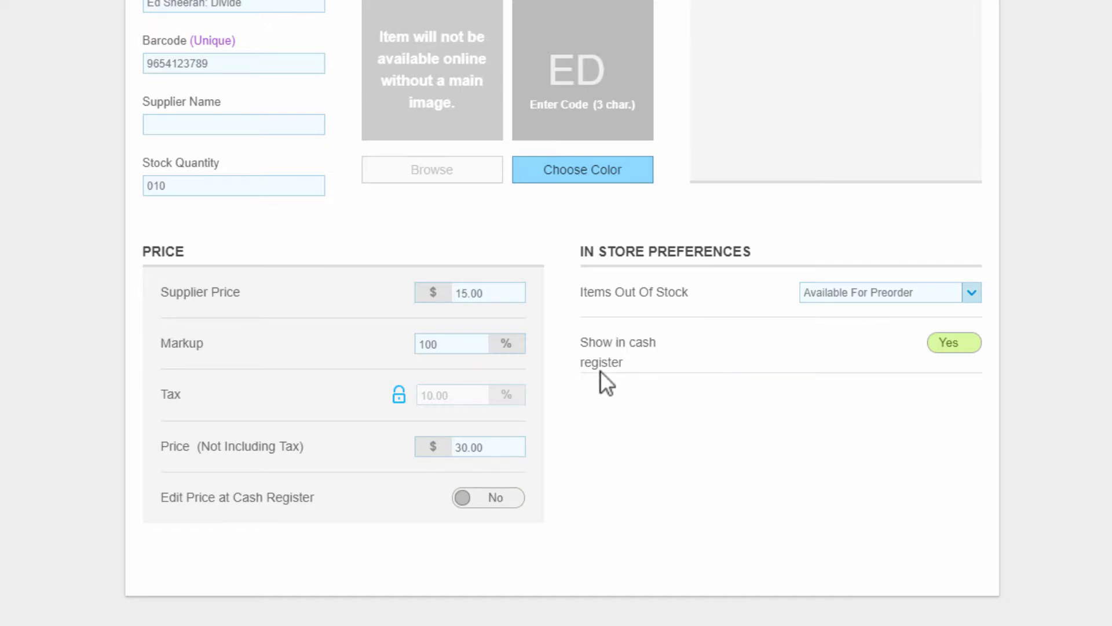
mouse_move(664, 371)
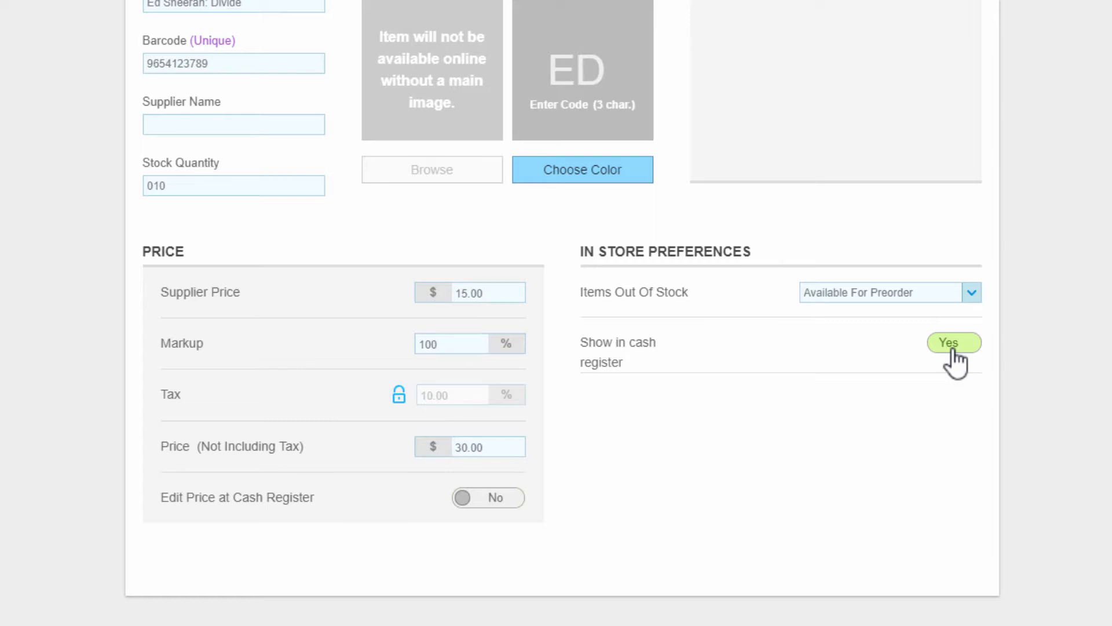
scroll("down", 3)
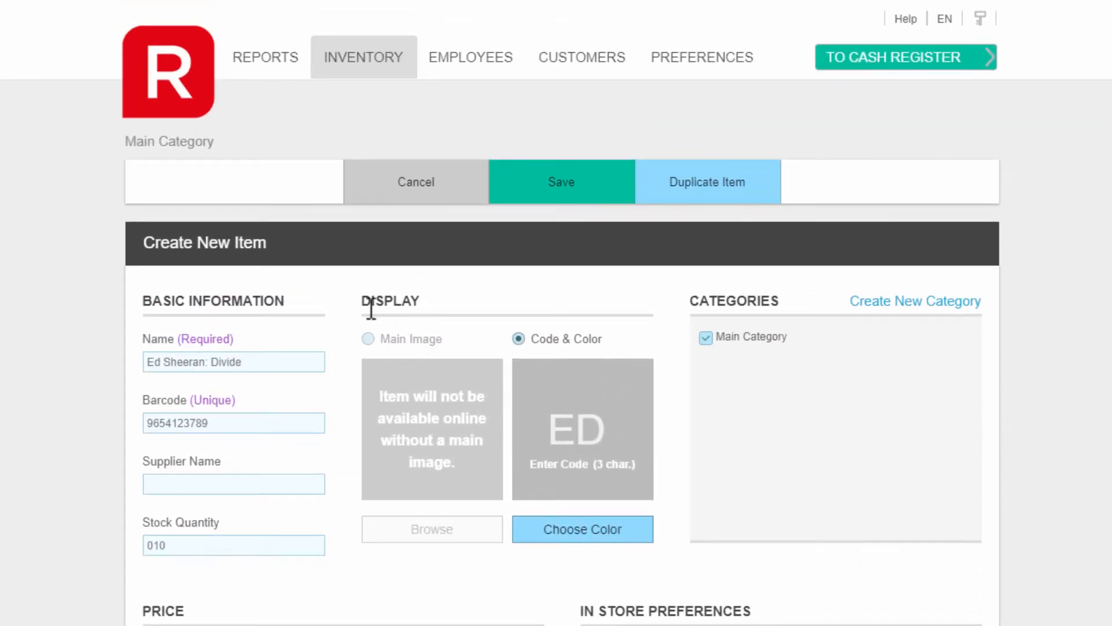
left_click(369, 339)
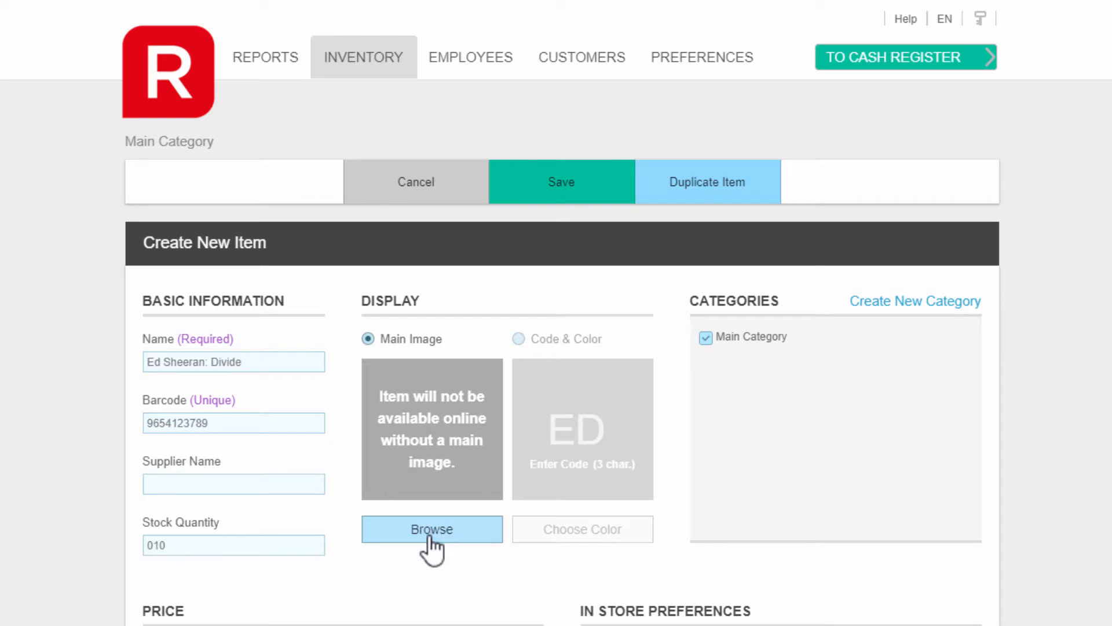
left_click(520, 339)
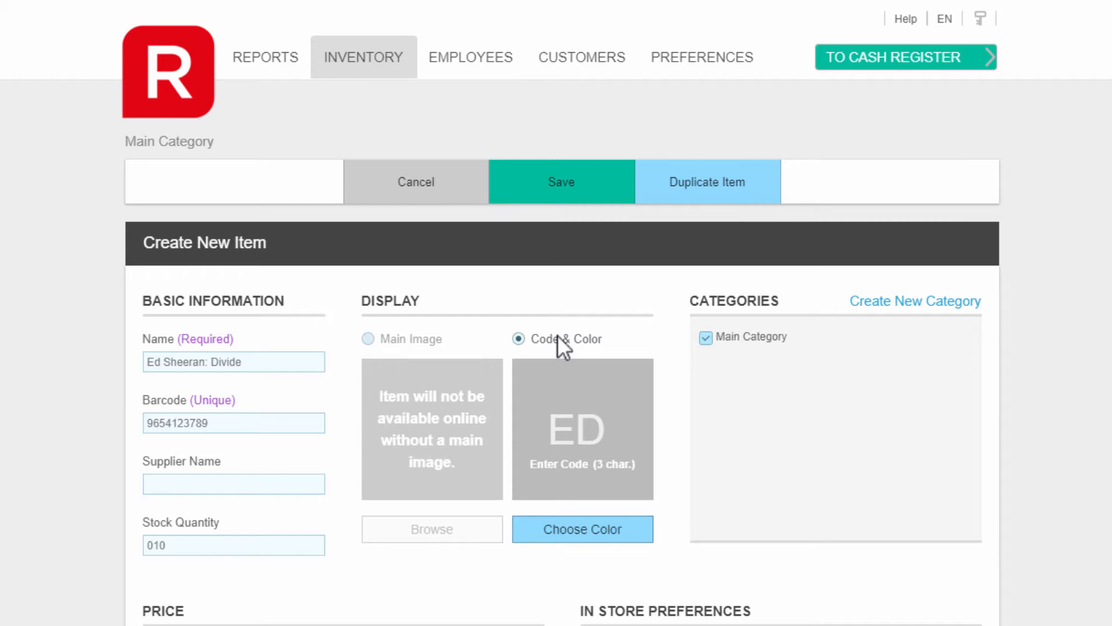
left_click(581, 528)
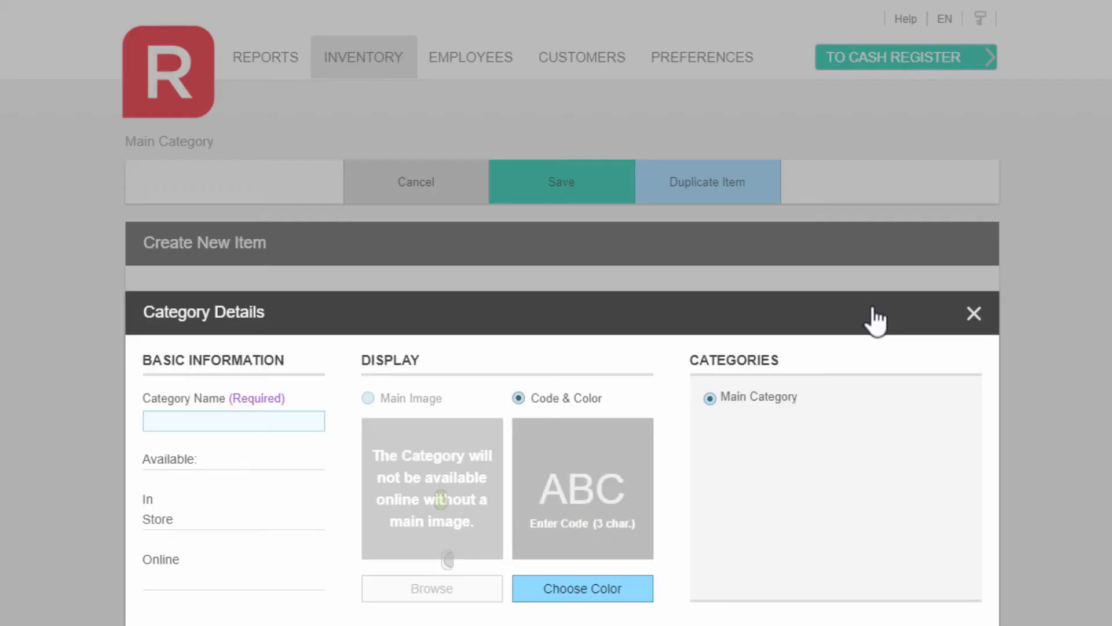
Create a blue 'Music CD' category with code MCD and save the Ed Sheeran: Divide item
type("Music CD")
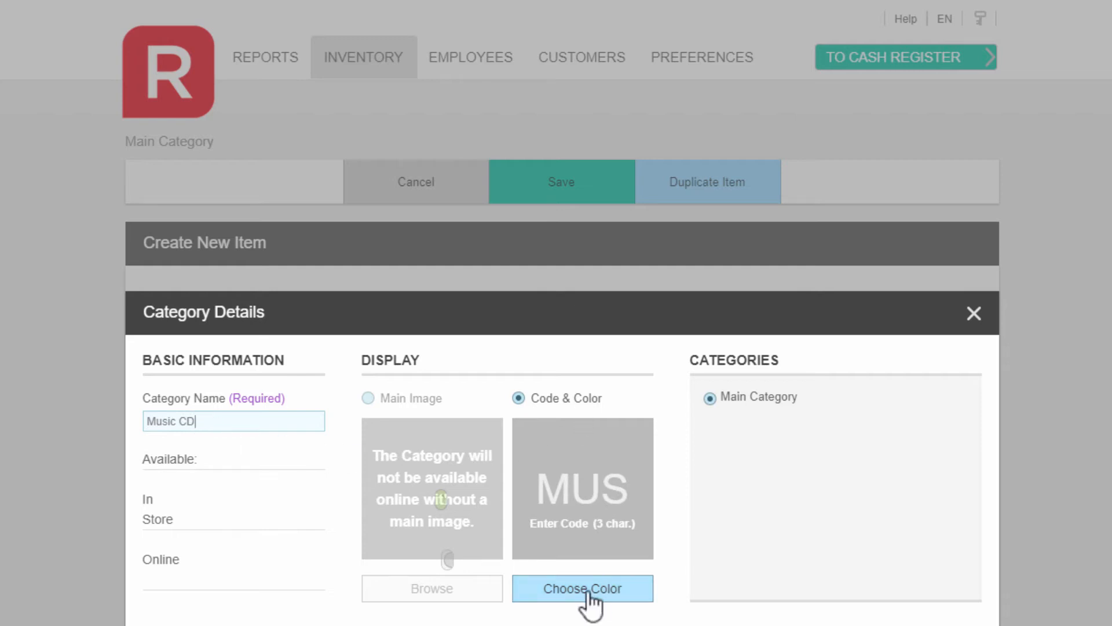
left_click(581, 589)
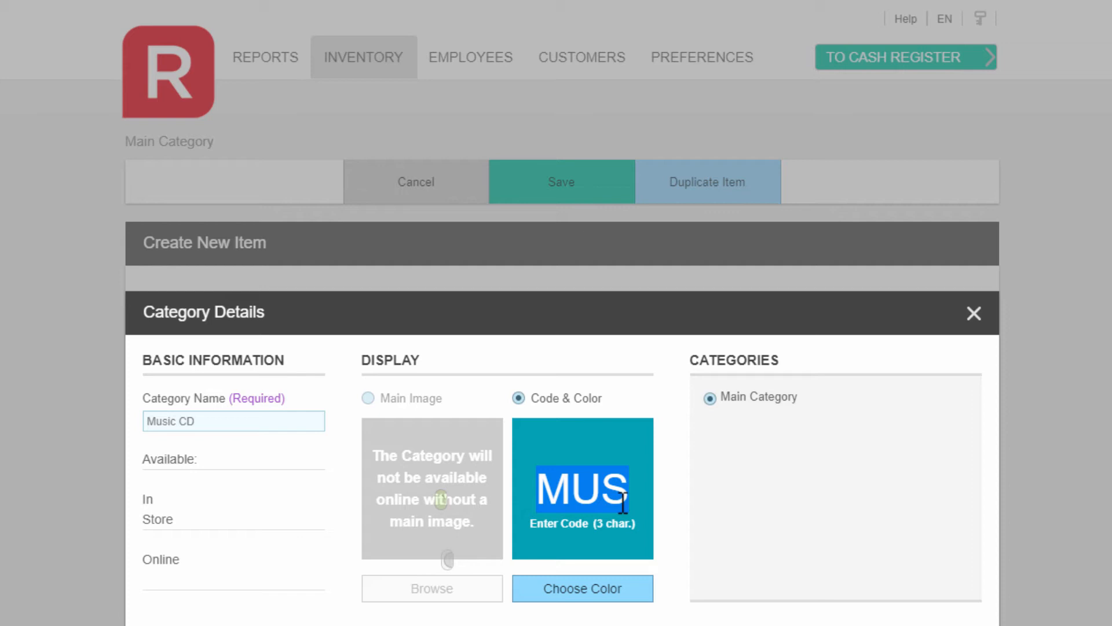
type("MCD")
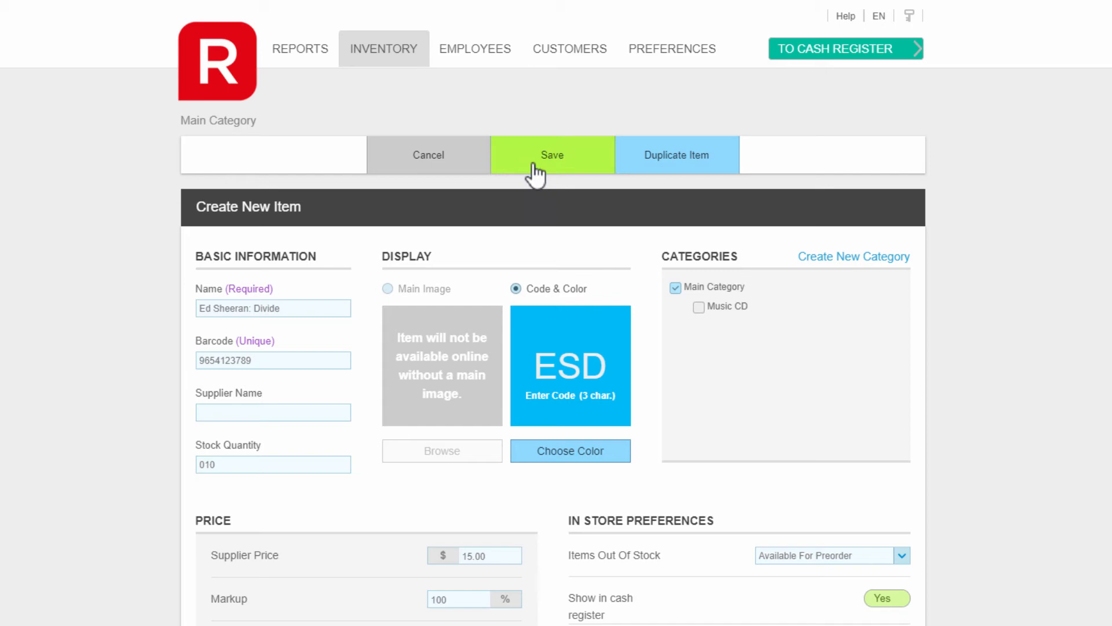
left_click(551, 154)
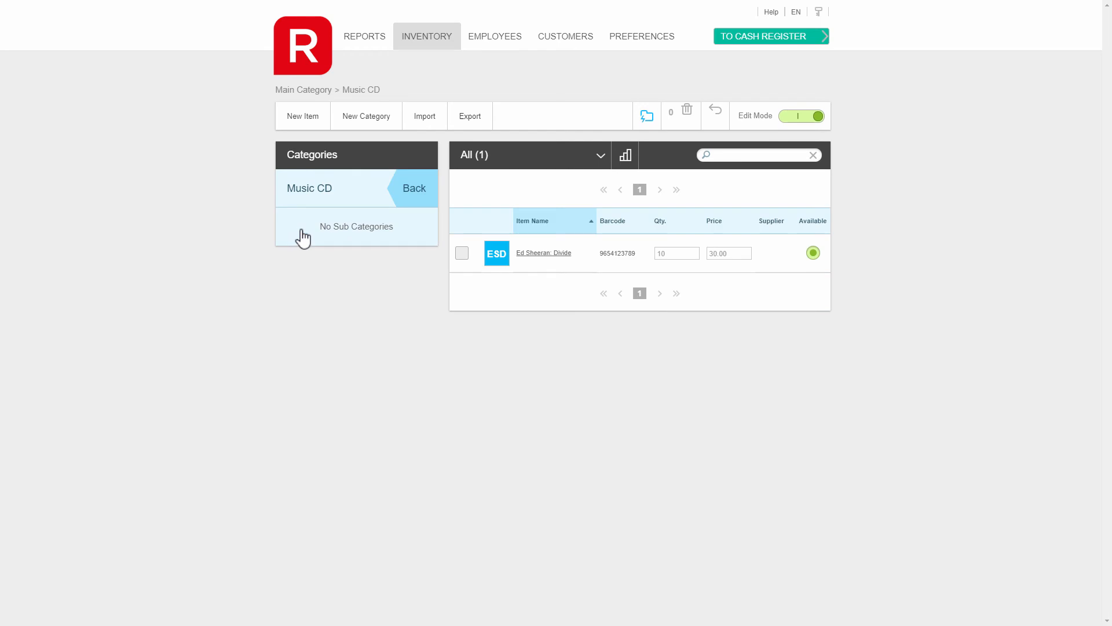
mouse_move(397, 241)
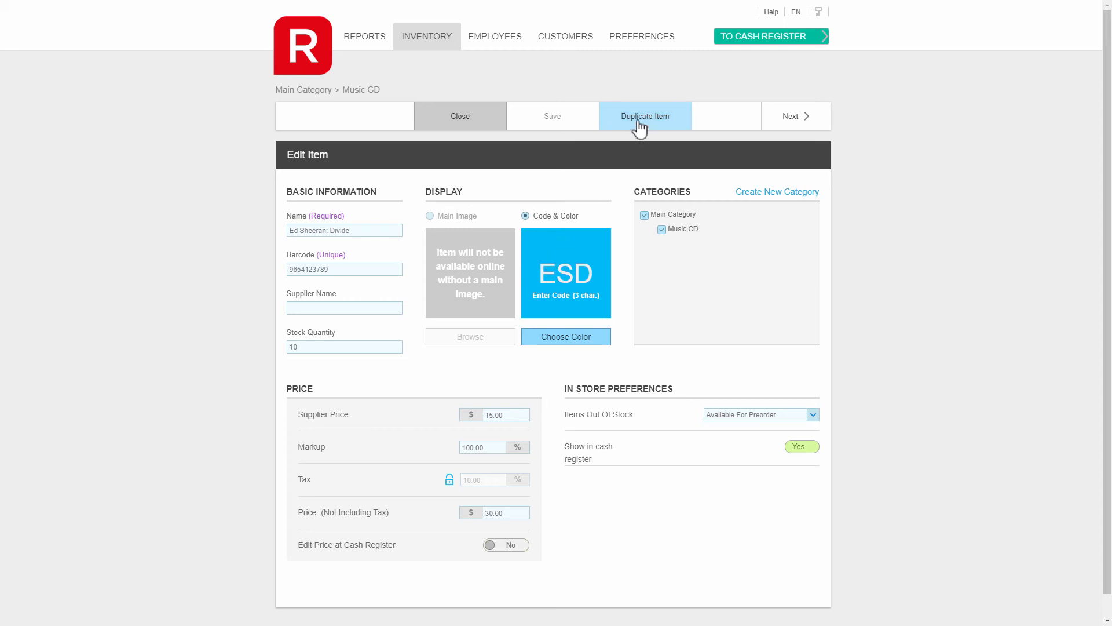
Duplicate the Ed Sheeran item as Arctic Monkeys: AM and return to the main category list
left_click(645, 116)
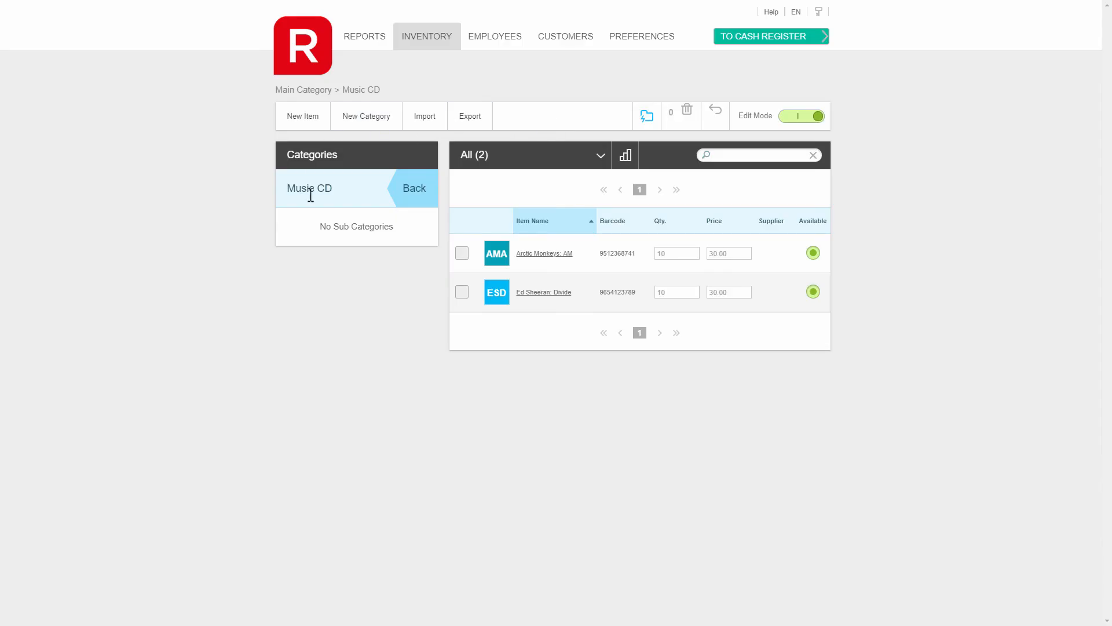
left_click(412, 188)
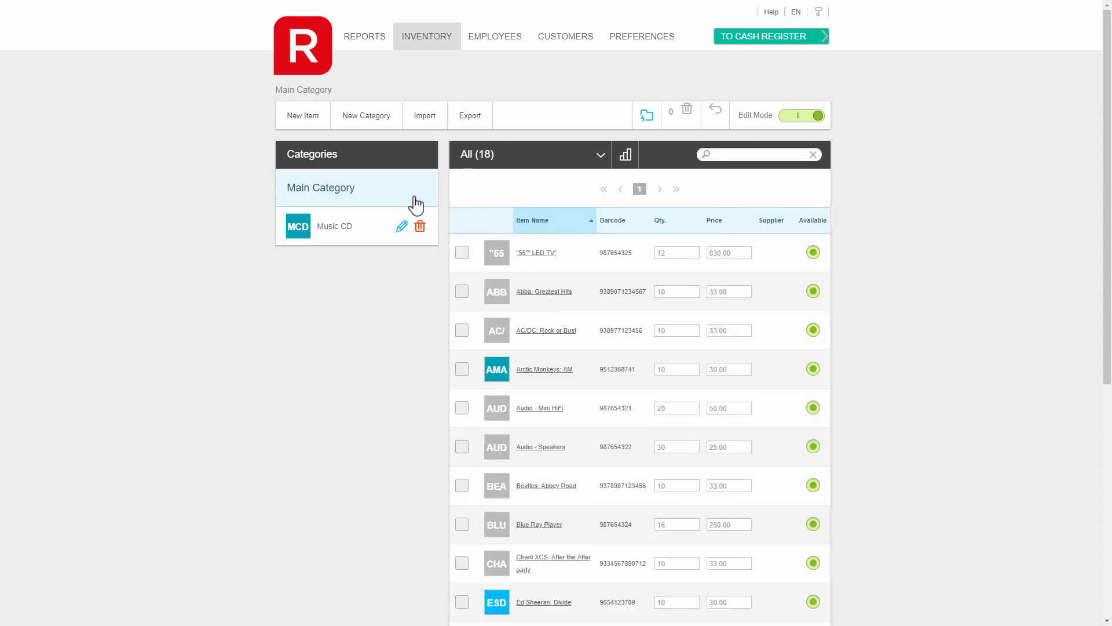
mouse_move(523, 375)
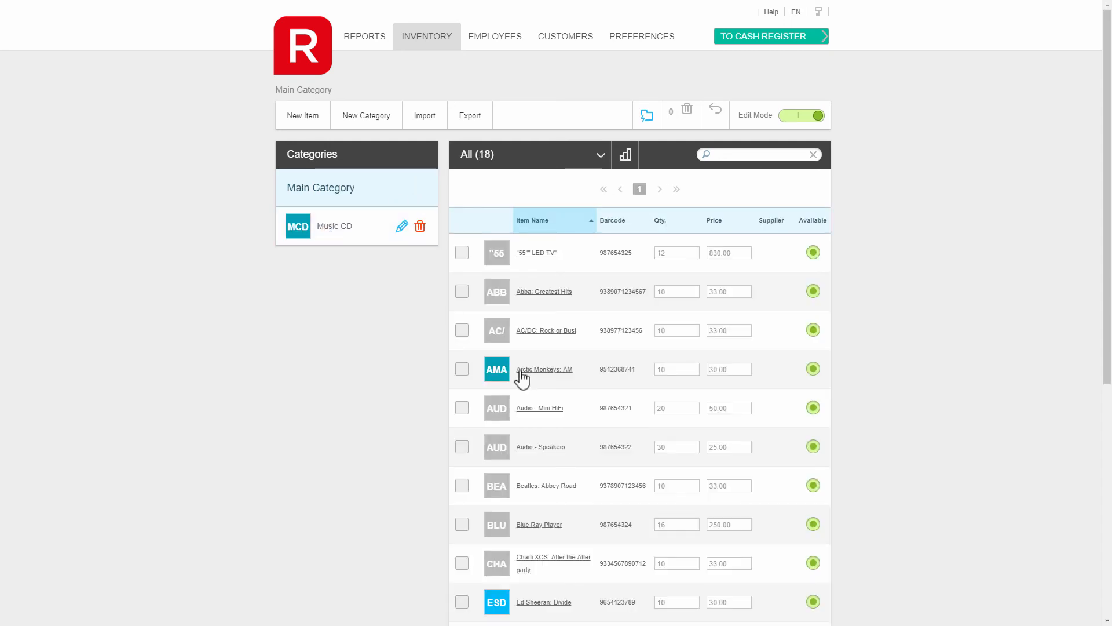